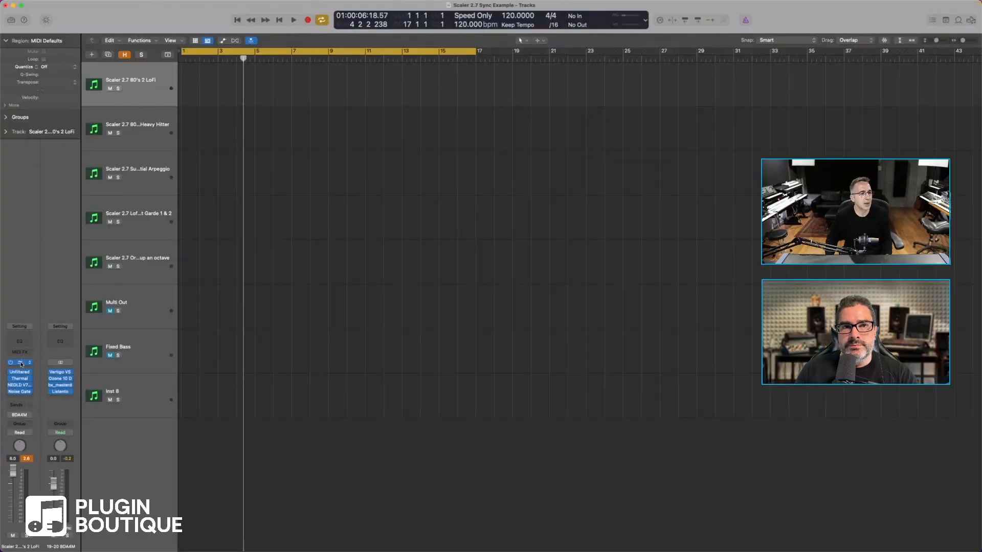
Bring up the Scaler 2 plug-in window from the 80's 2 LoFi track's insert slot
{"action": "double_click", "coordinate": [18, 362]}
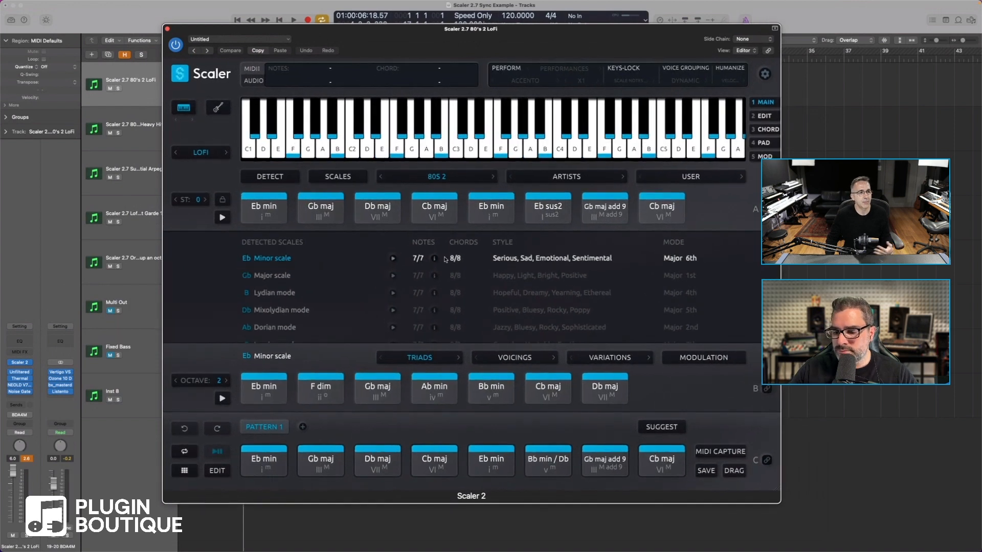
{"action": "mouse_move", "coordinate": [280, 248]}
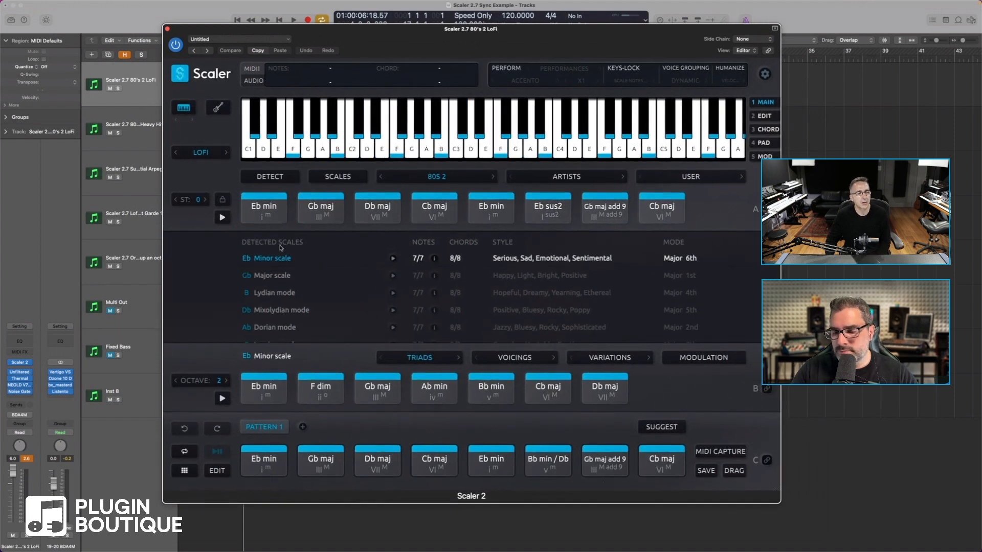
{"action": "mouse_move", "coordinate": [202, 164]}
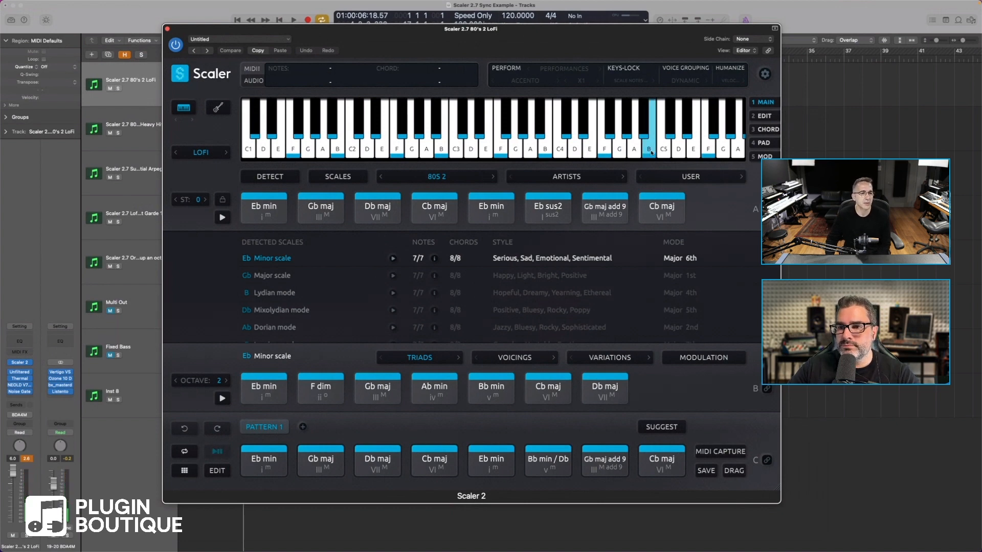
{"action": "left_click", "coordinate": [437, 176]}
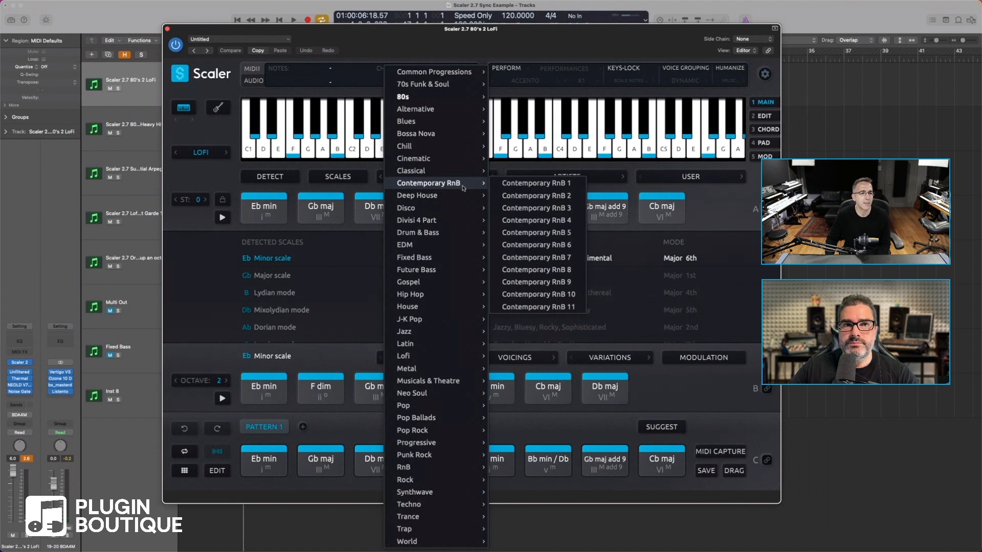
{"action": "mouse_move", "coordinate": [436, 109]}
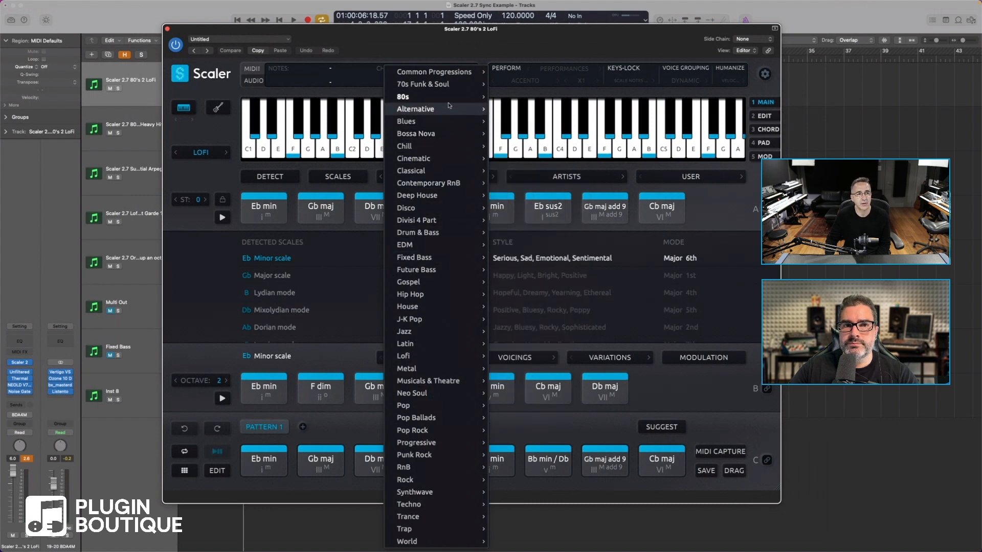
{"action": "mouse_move", "coordinate": [415, 96]}
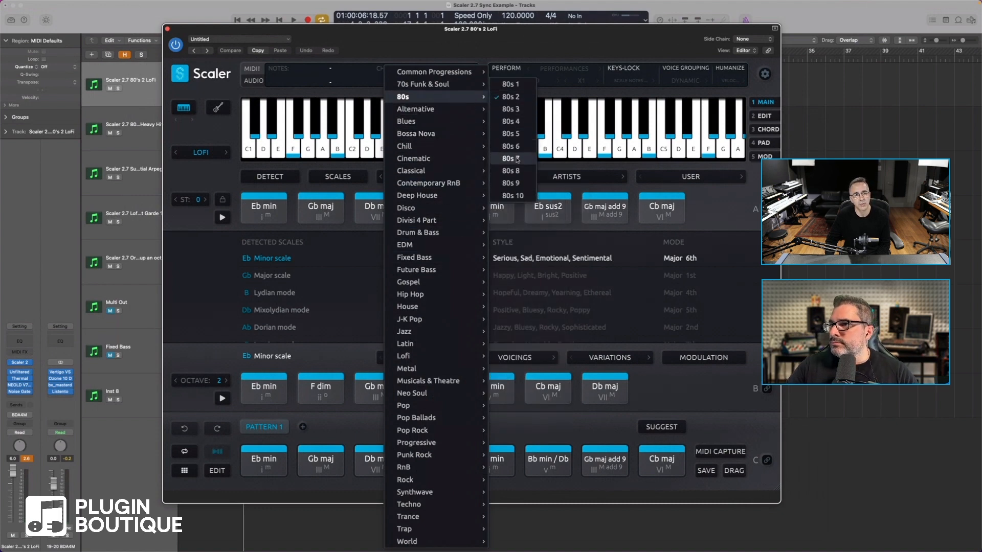
{"action": "left_click", "coordinate": [510, 96]}
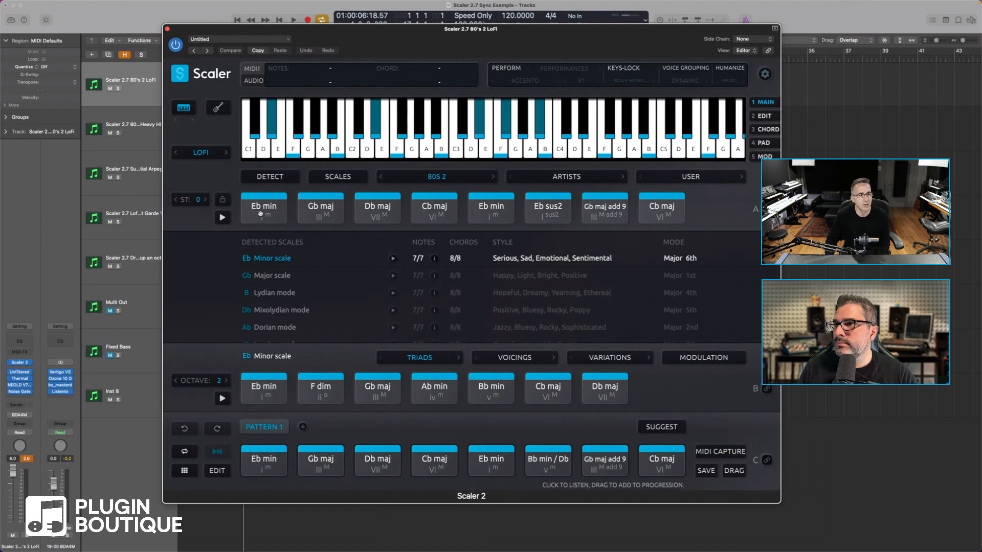
{"action": "left_click", "coordinate": [320, 207]}
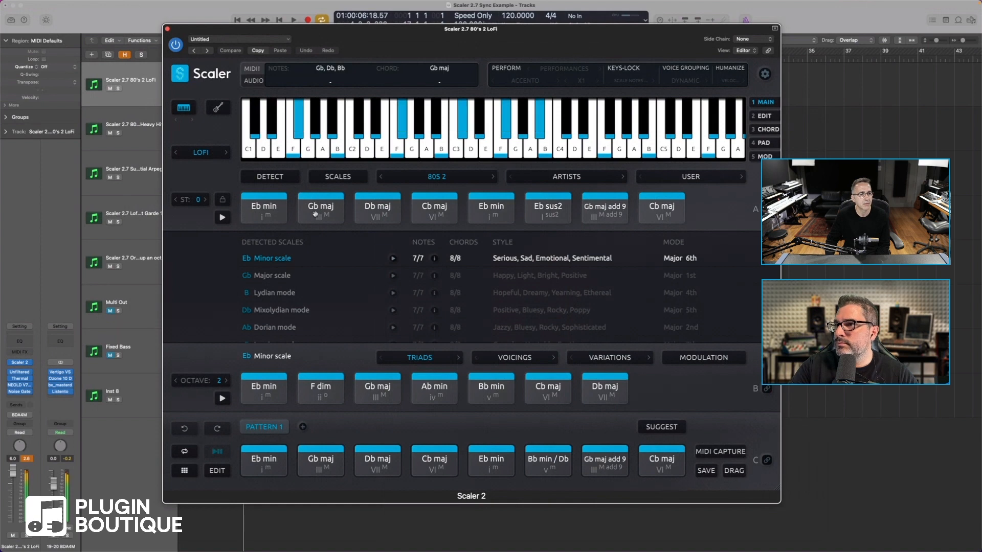
{"action": "left_click", "coordinate": [434, 208]}
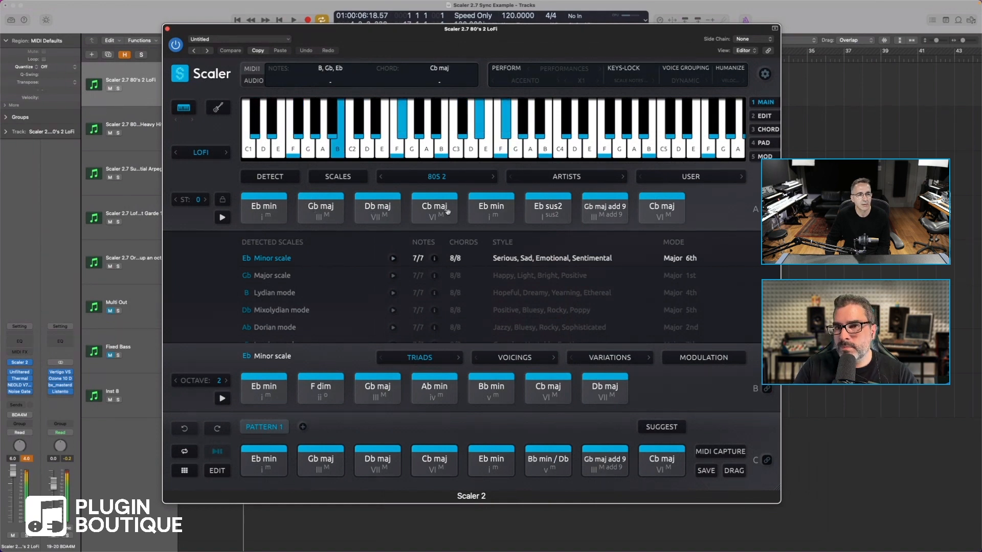
{"action": "left_click", "coordinate": [546, 206]}
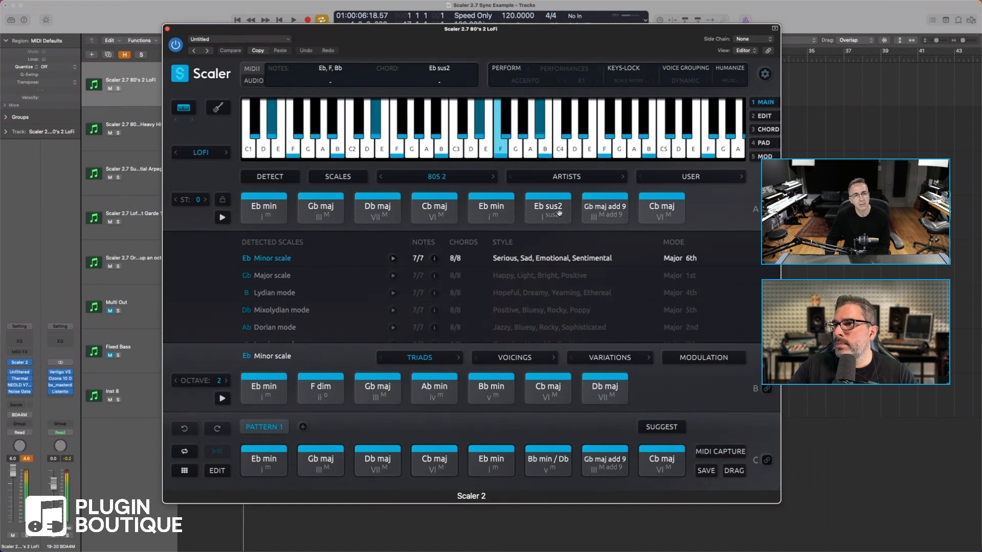
{"action": "left_click", "coordinate": [662, 206]}
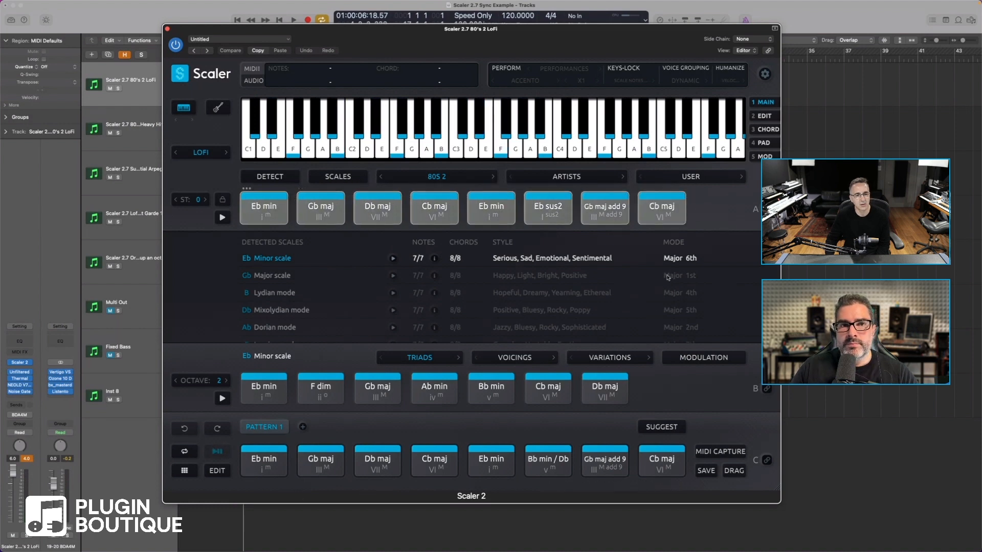
Audition the Eb min chord, then set DAW SYNC: ON for the 80's 2 LoFi instance
{"action": "left_click", "coordinate": [263, 460]}
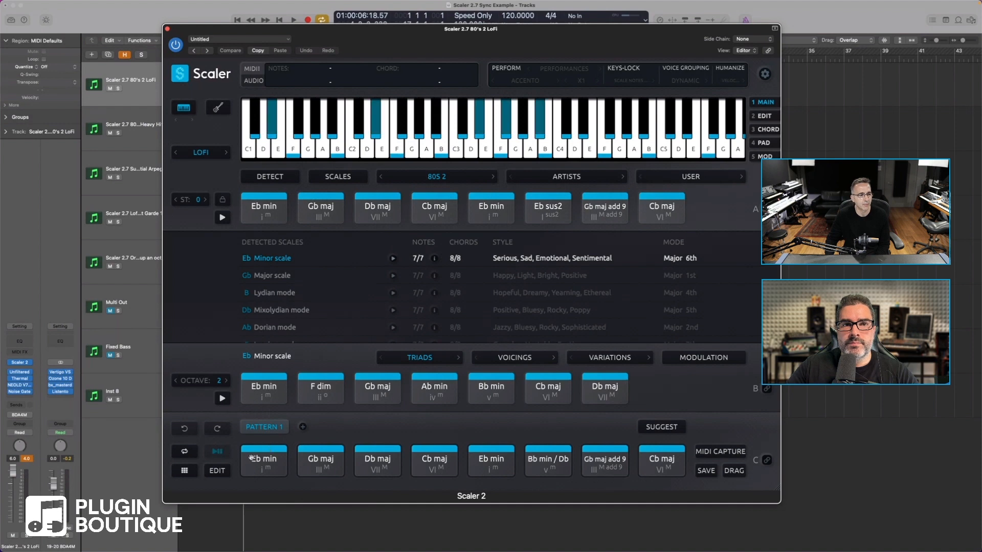
{"action": "left_click", "coordinate": [217, 451]}
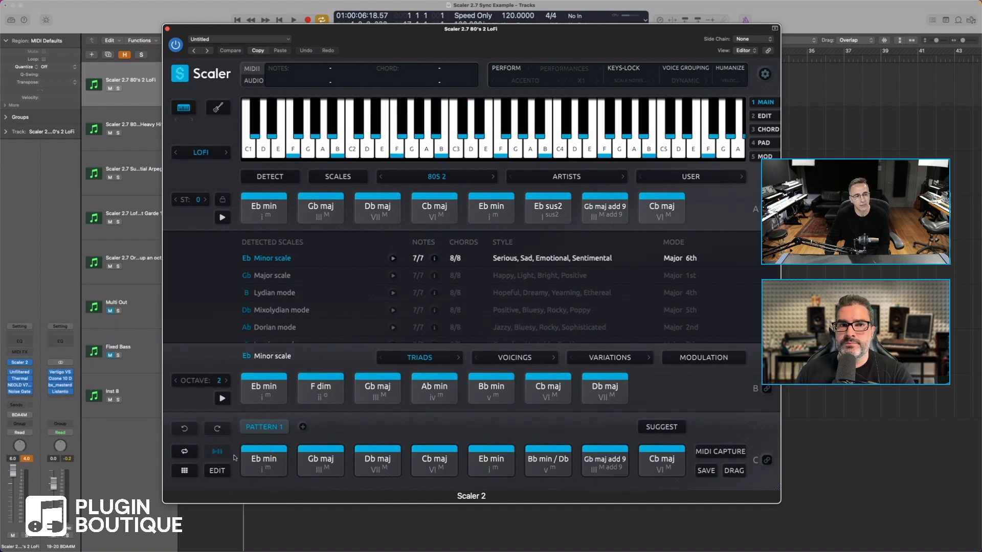
{"action": "left_click", "coordinate": [217, 451]}
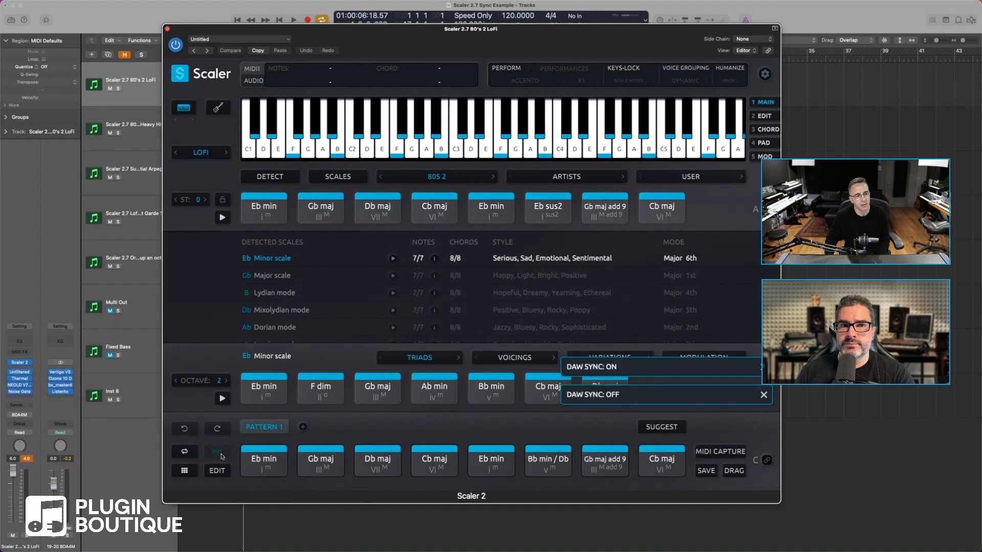
{"action": "left_click", "coordinate": [216, 451]}
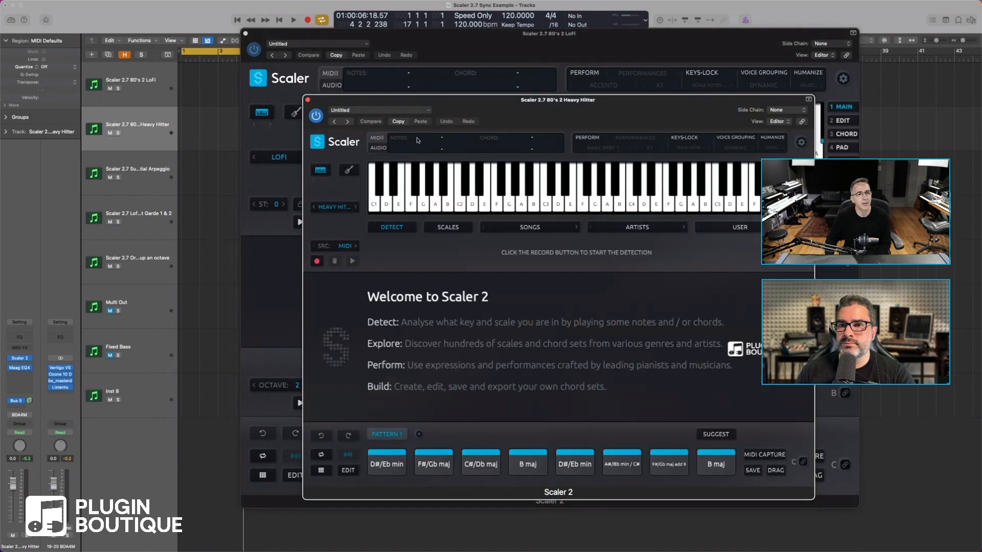
Bring the Heavy Hitter and Substantial Arpeggio Scaler windows forward beside the LoFi one
{"action": "left_click", "coordinate": [308, 100]}
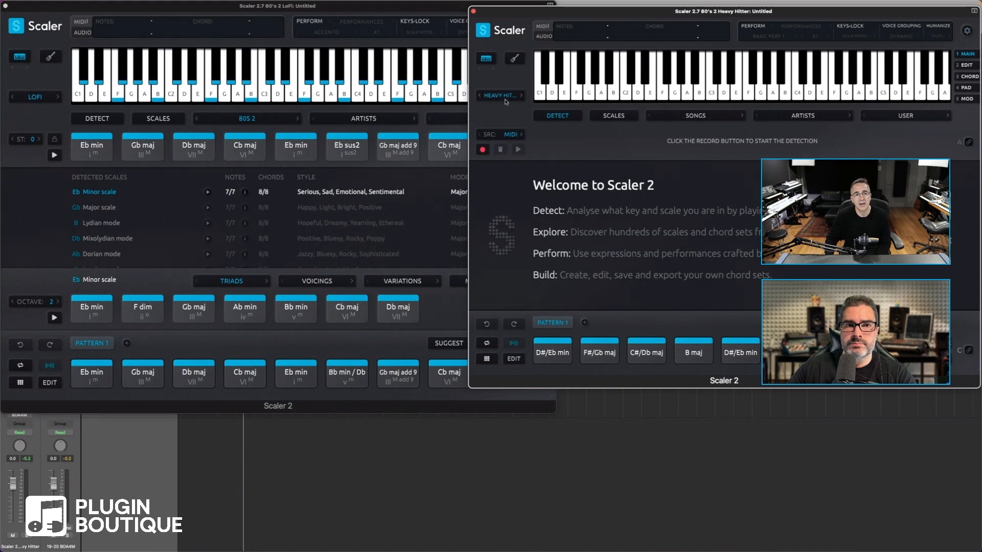
{"action": "mouse_move", "coordinate": [213, 328]}
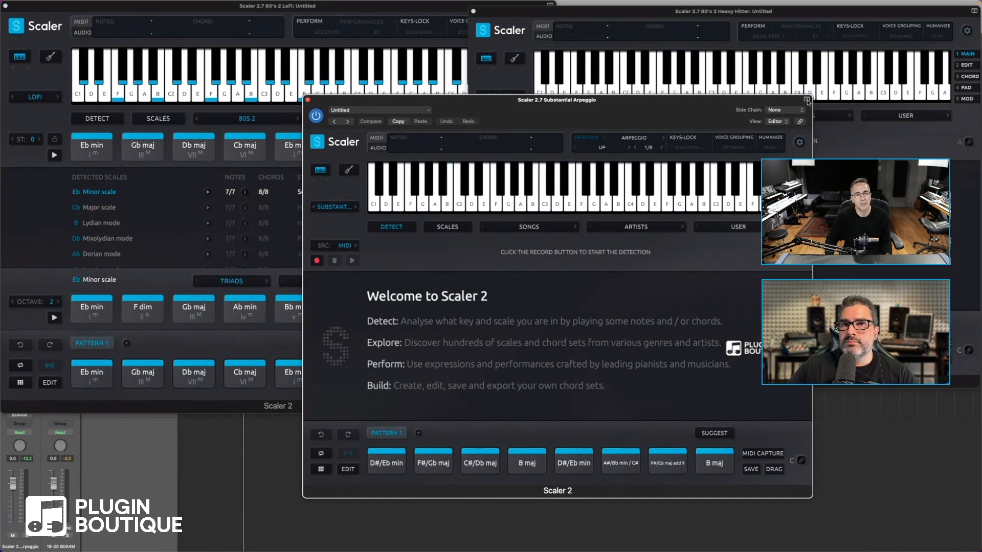
{"action": "left_click", "coordinate": [807, 100]}
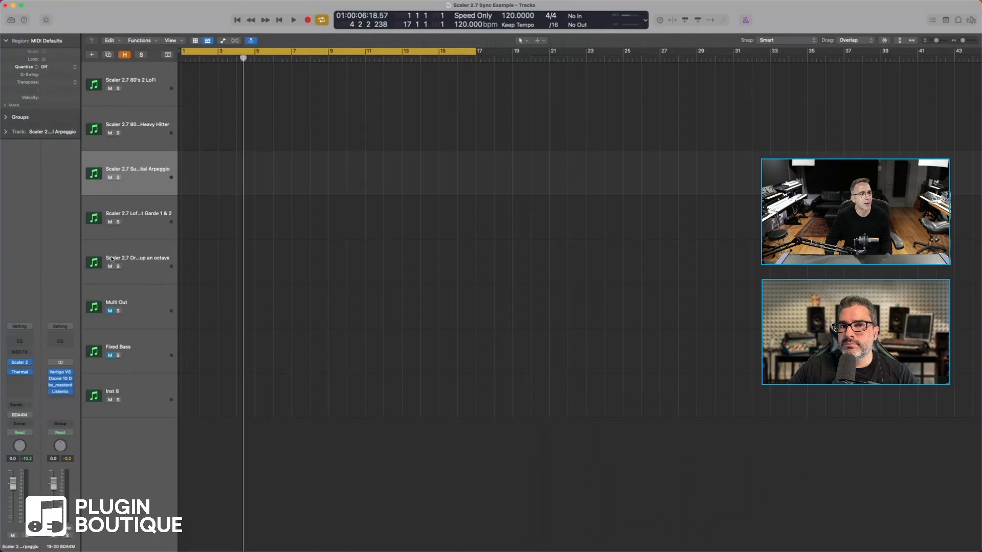
Bring up the Scaler 2 window from the Lofi Avant Garde 1 & 2 track's insert
{"action": "left_click", "coordinate": [130, 217]}
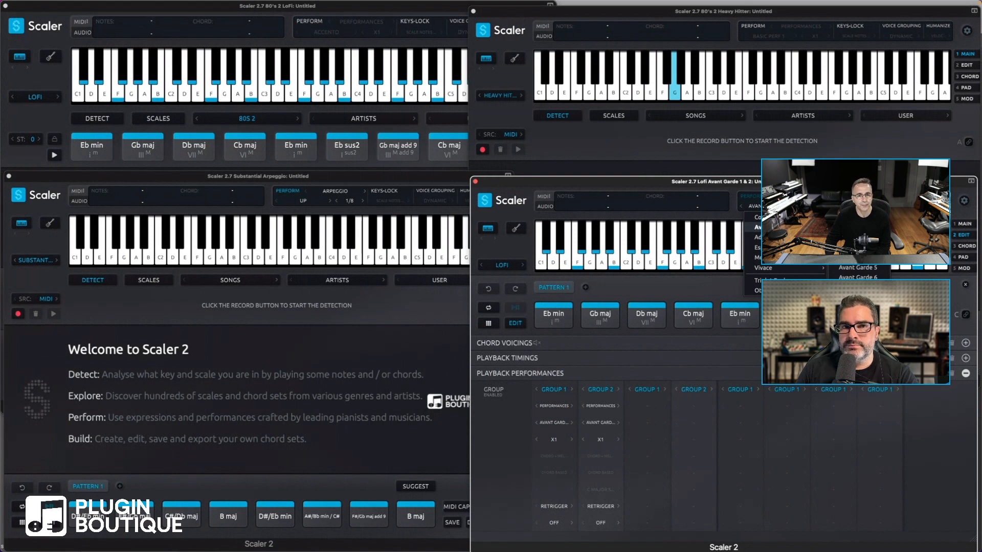
Review the Avant Garde instance's Playback Timings and Playback Performances settings before synced playback
{"action": "left_click", "coordinate": [507, 358]}
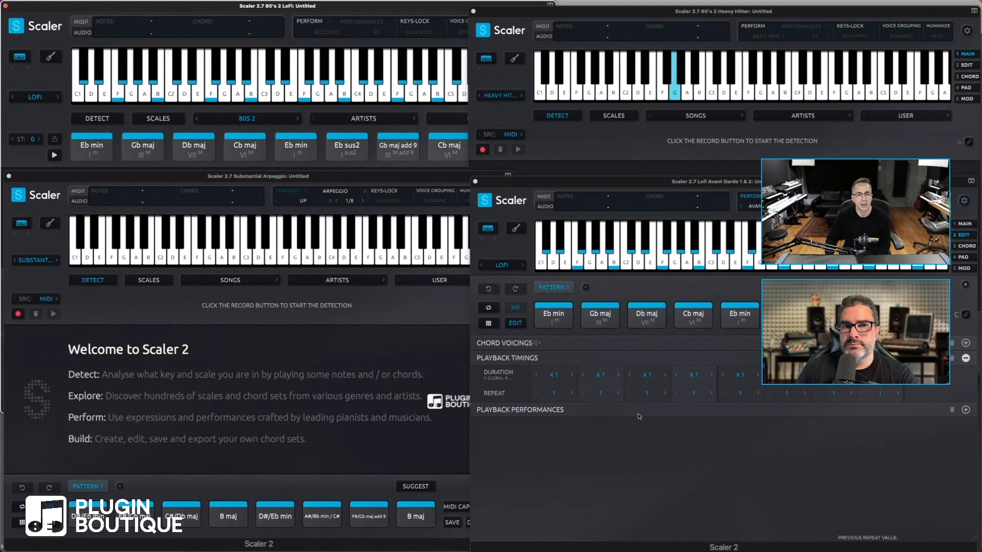
{"action": "left_click", "coordinate": [519, 409]}
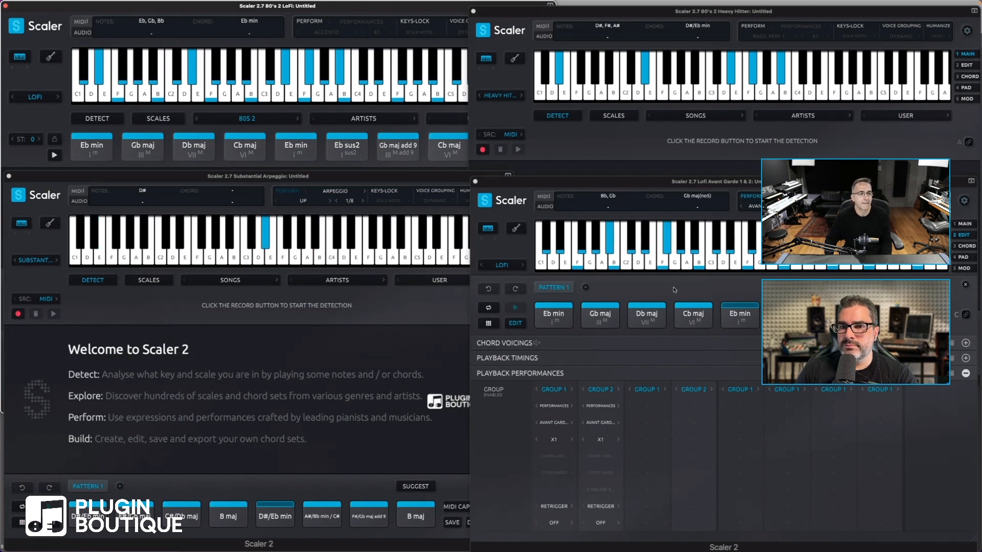
Bring the 80's 2 LoFi instance forward and show its main menu via the Scaler logo
{"action": "left_click", "coordinate": [516, 308]}
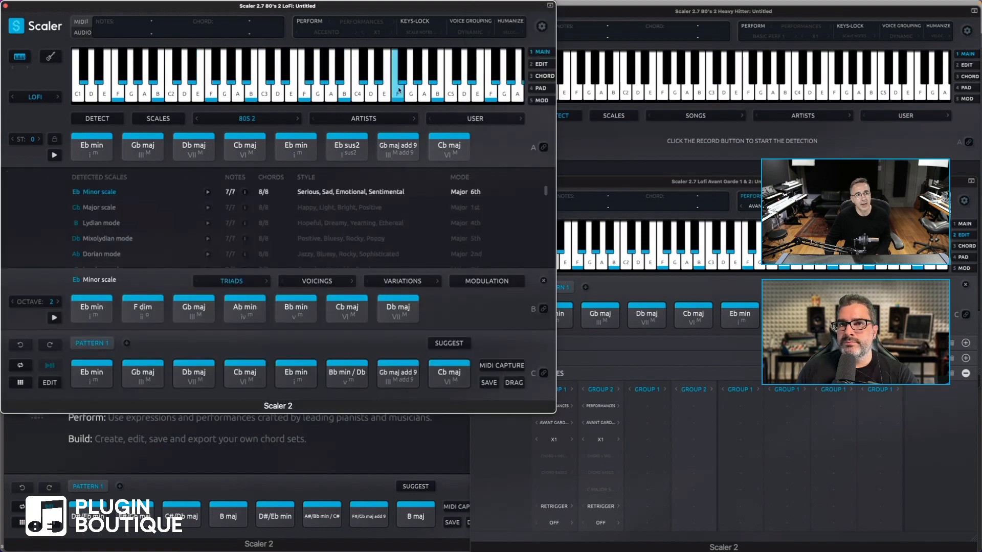
{"action": "mouse_move", "coordinate": [410, 193]}
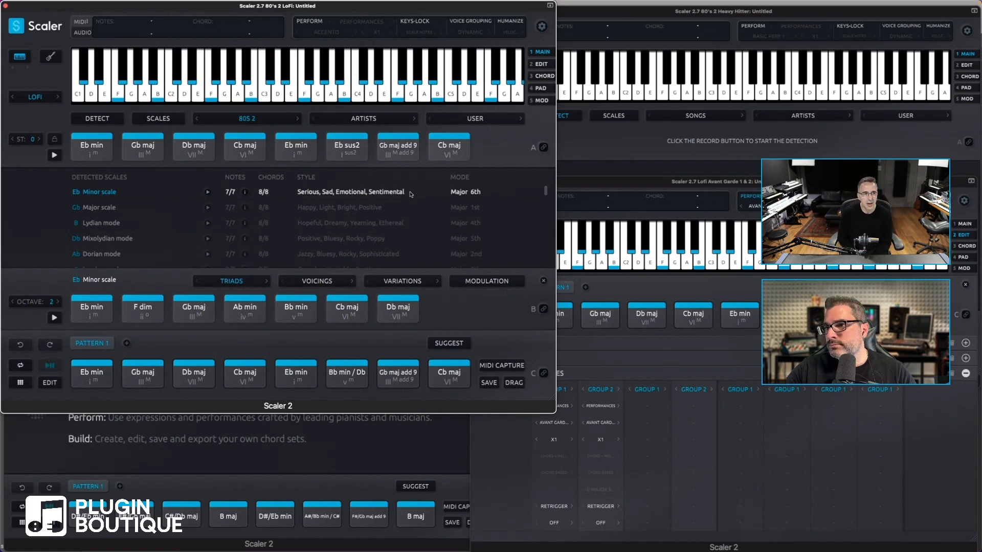
{"action": "left_click", "coordinate": [18, 24]}
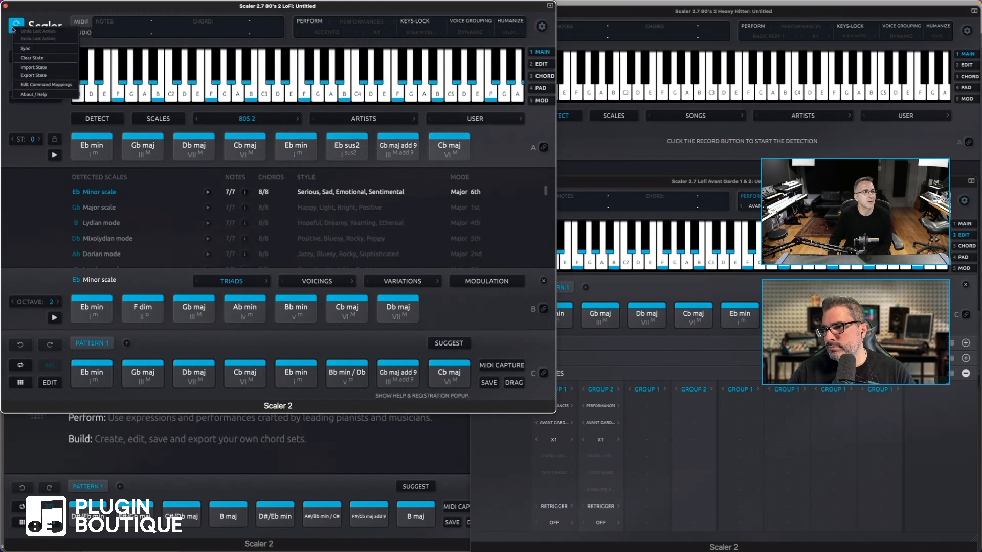
{"action": "left_click", "coordinate": [25, 48]}
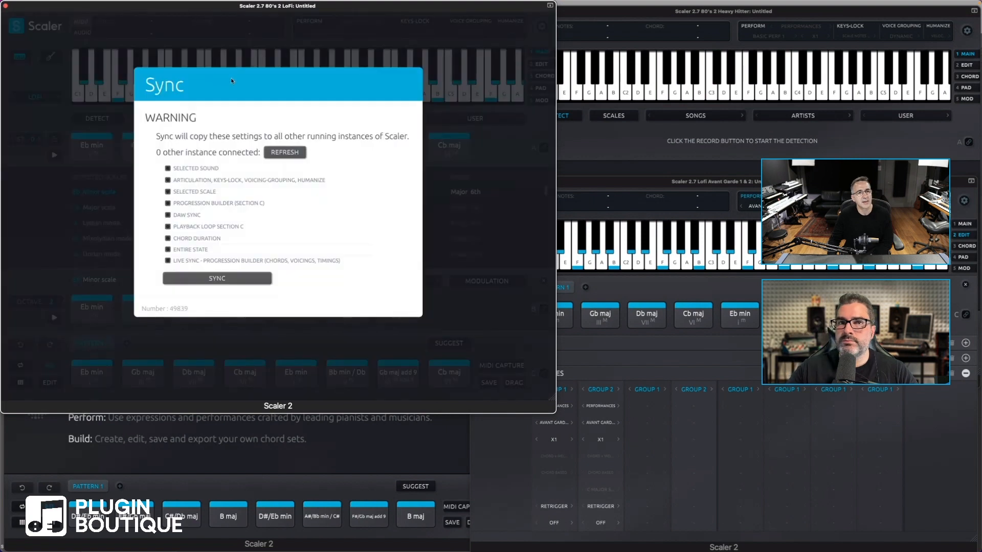
{"action": "left_click", "coordinate": [284, 153]}
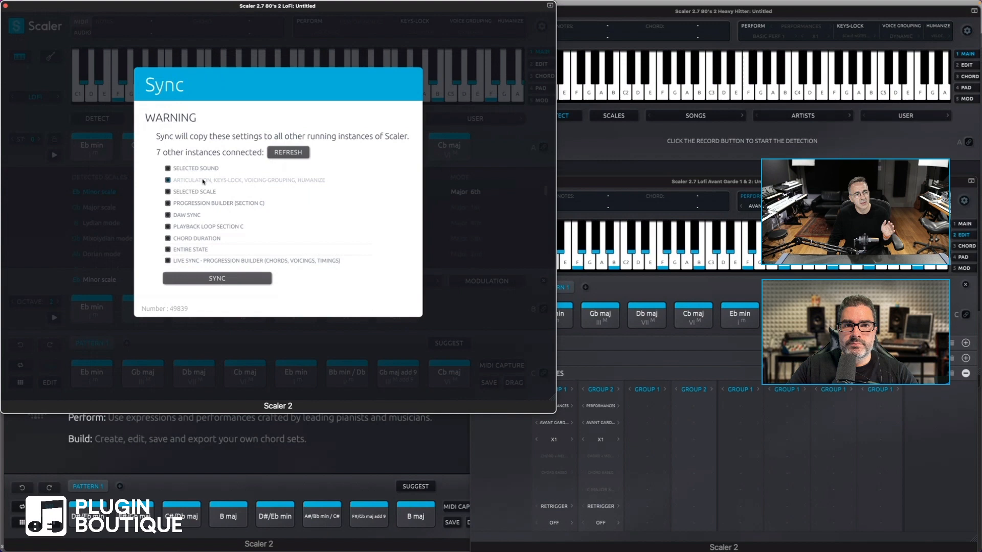
{"action": "left_click", "coordinate": [168, 180]}
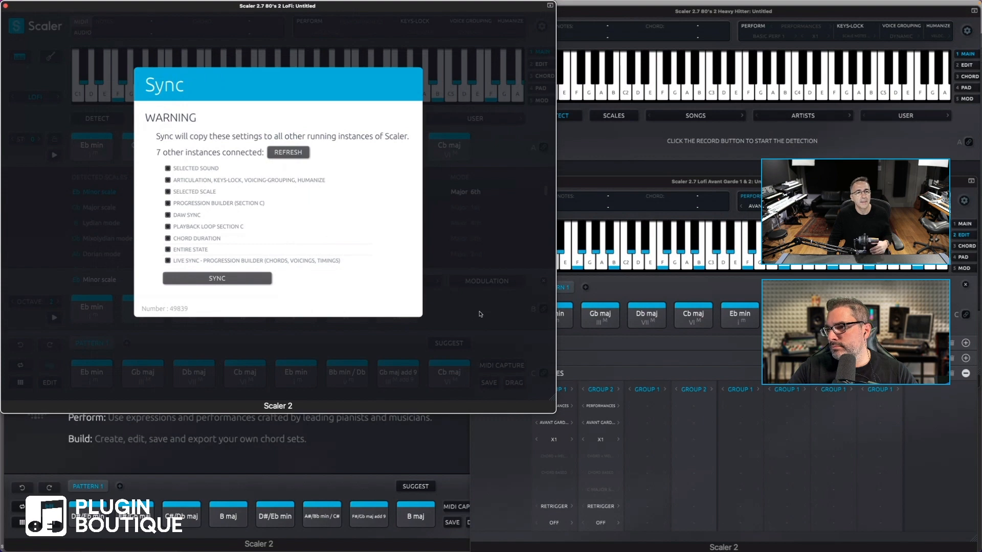
{"action": "mouse_move", "coordinate": [363, 247]}
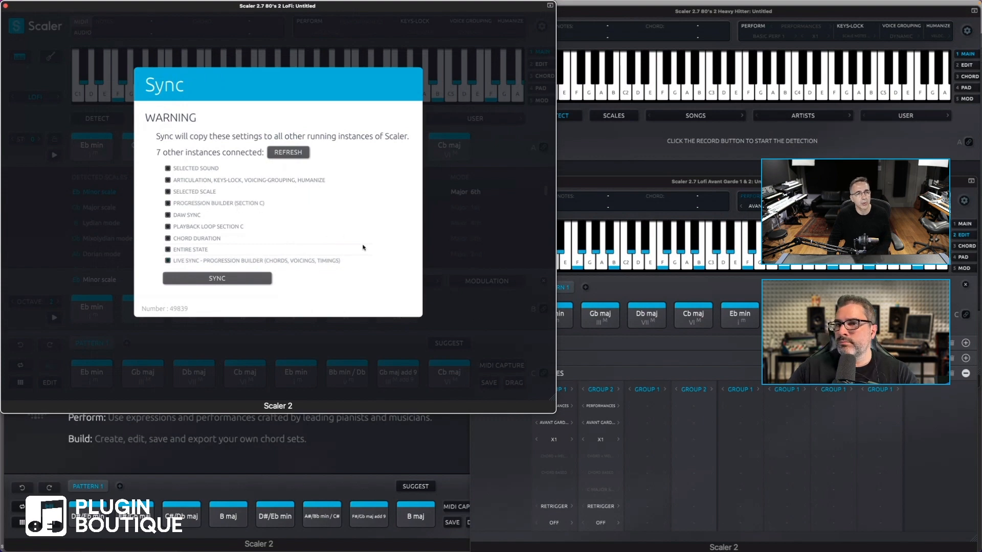
{"action": "left_click", "coordinate": [217, 278]}
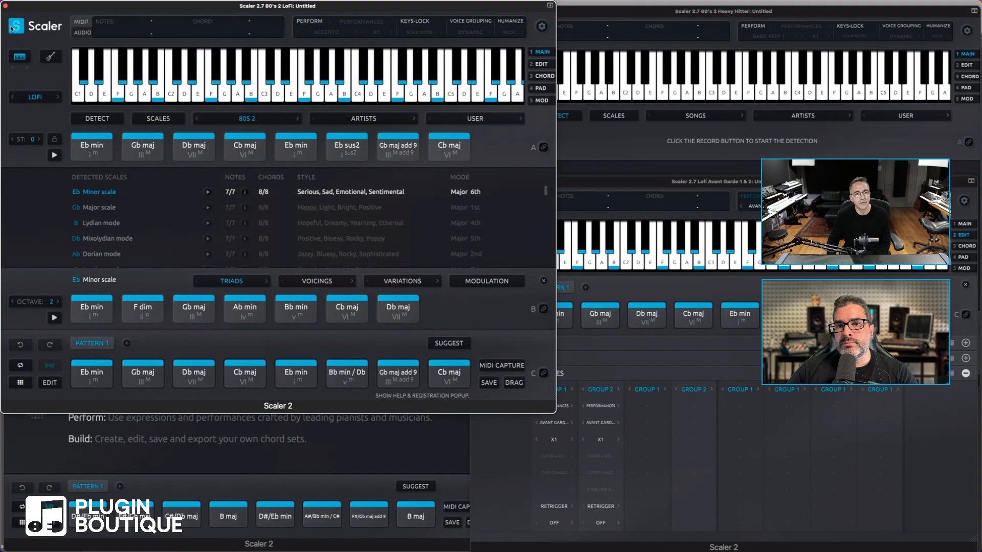
In the Sync settings, refresh the connected-instance count, listing seven other instances
{"action": "left_click", "coordinate": [16, 25]}
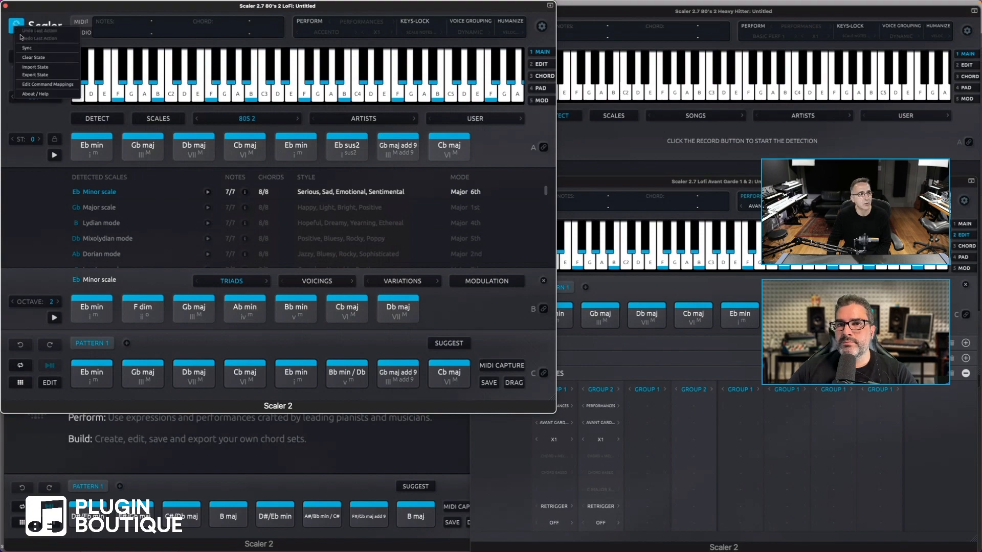
{"action": "left_click", "coordinate": [27, 48]}
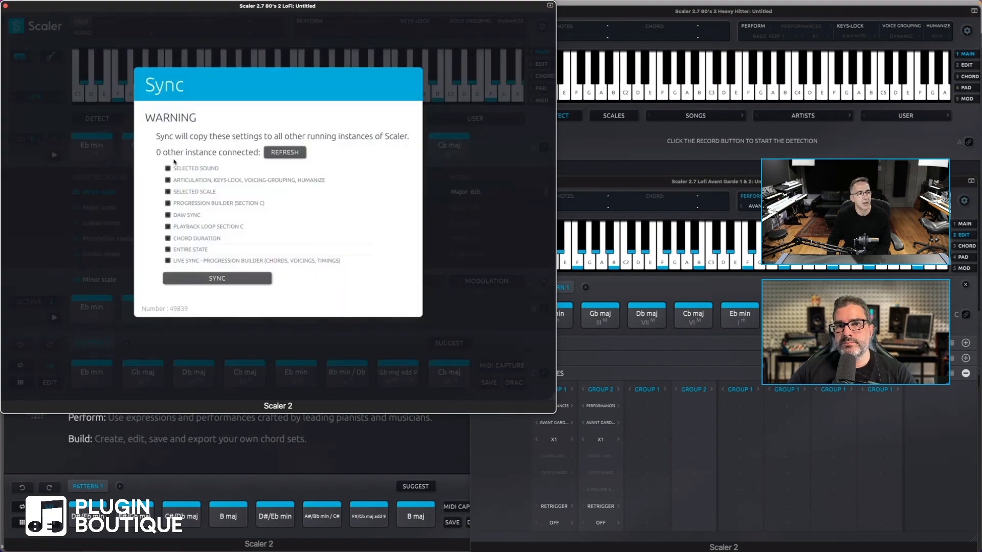
{"action": "left_click", "coordinate": [286, 152]}
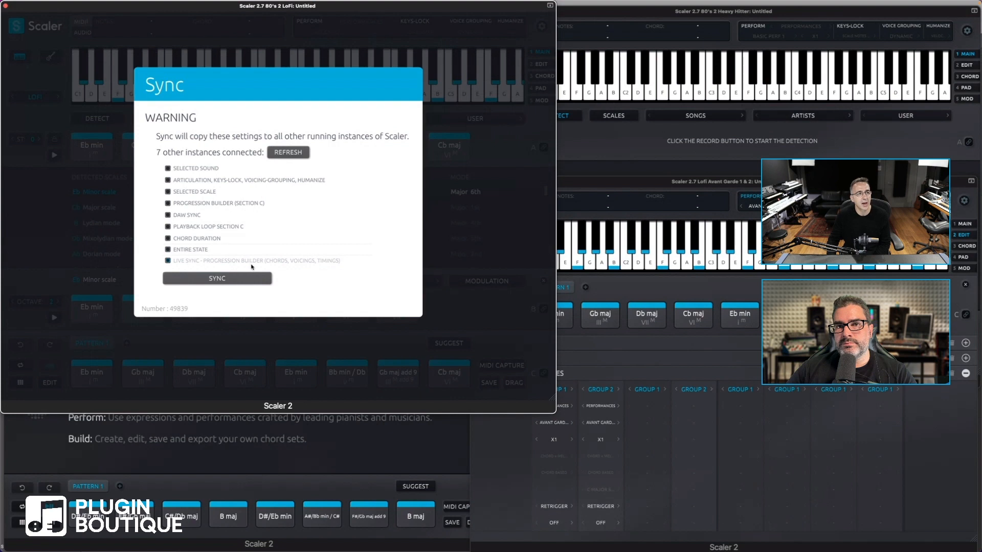
{"action": "mouse_move", "coordinate": [279, 266]}
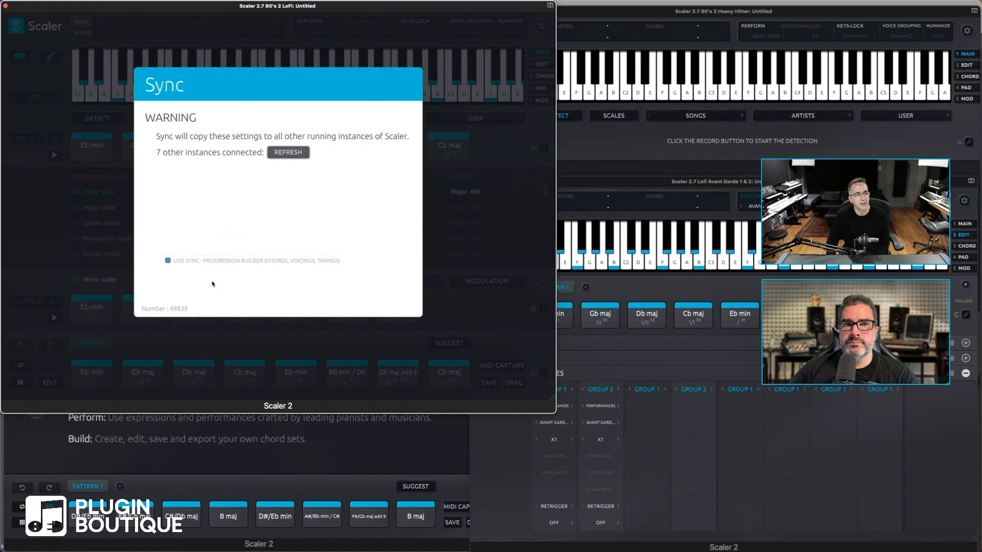
{"action": "mouse_move", "coordinate": [488, 322]}
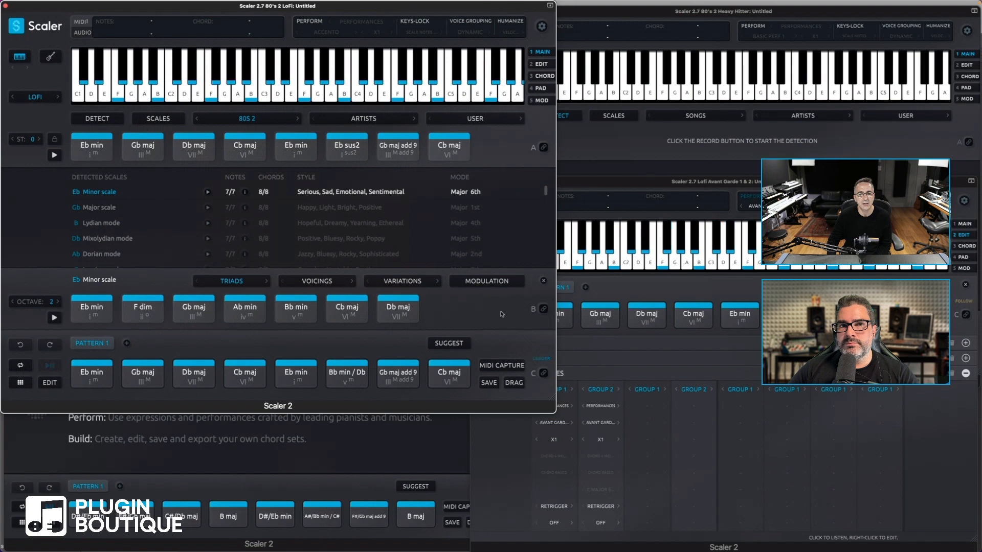
{"action": "mouse_move", "coordinate": [551, 349]}
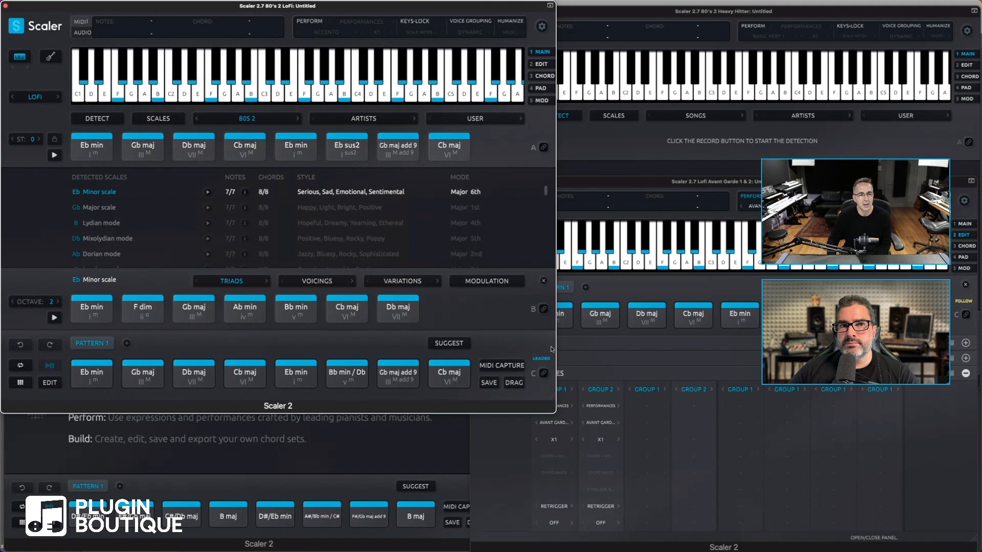
{"action": "mouse_move", "coordinate": [531, 390]}
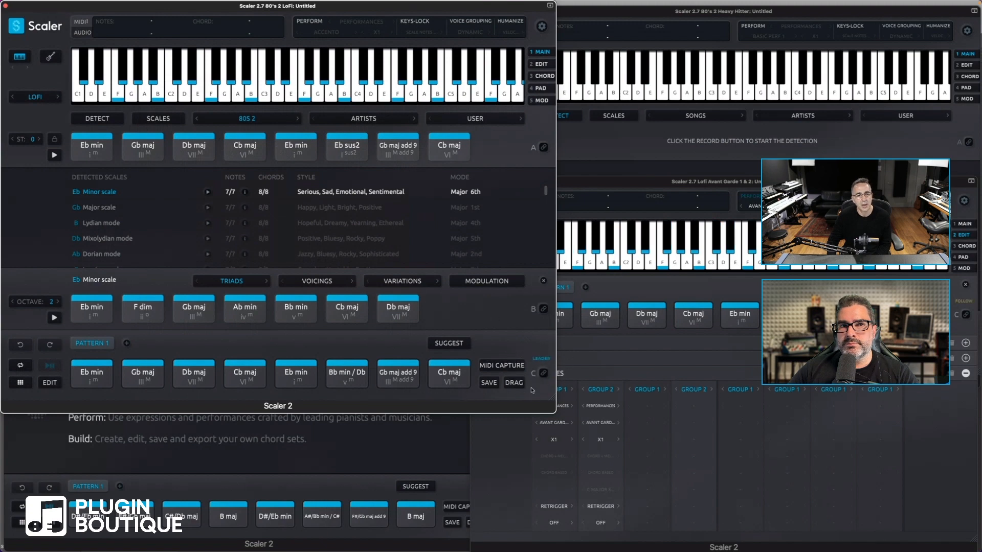
{"action": "mouse_move", "coordinate": [494, 348]}
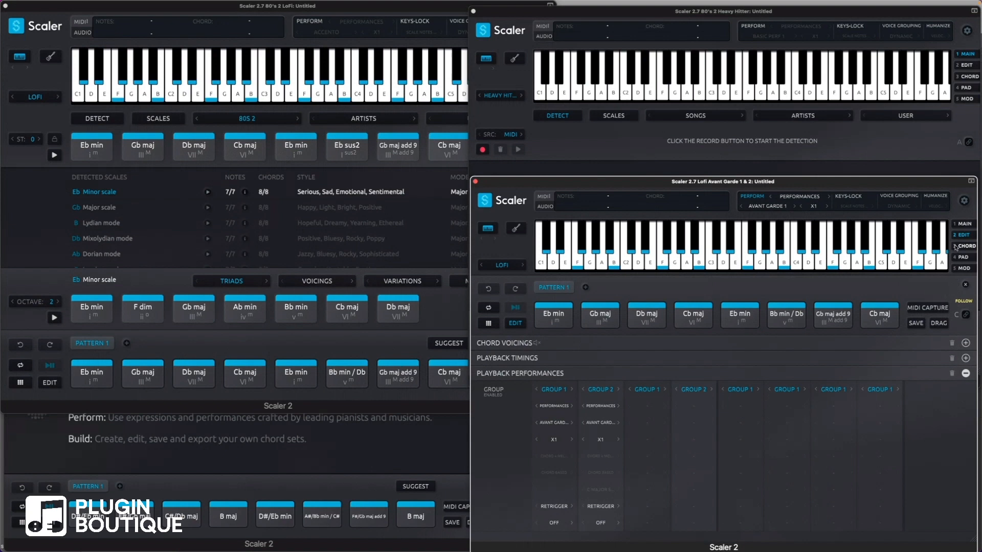
Check the Heavy Hitter instance, then return focus to the 80's 2 LoFi leader window
{"action": "left_click", "coordinate": [612, 285]}
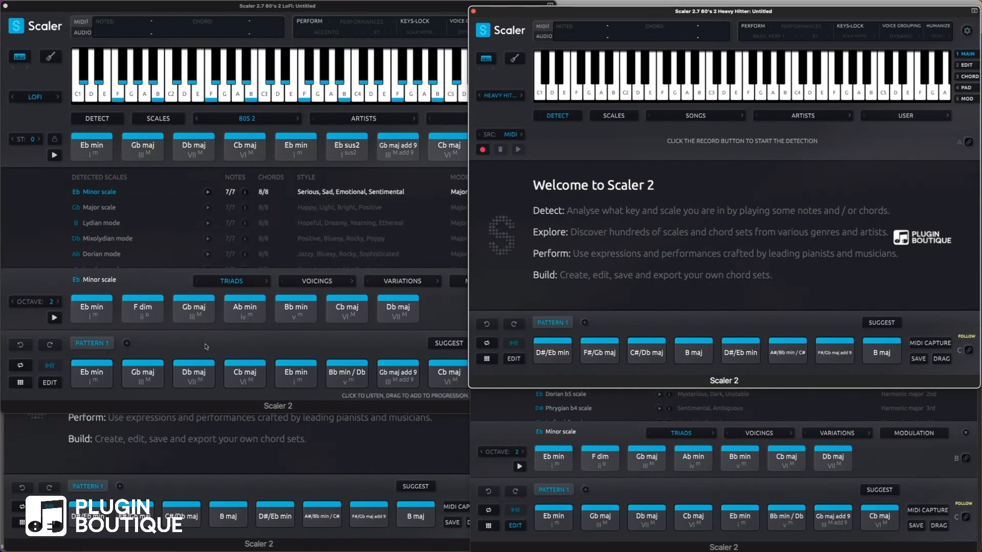
{"action": "left_click", "coordinate": [307, 75]}
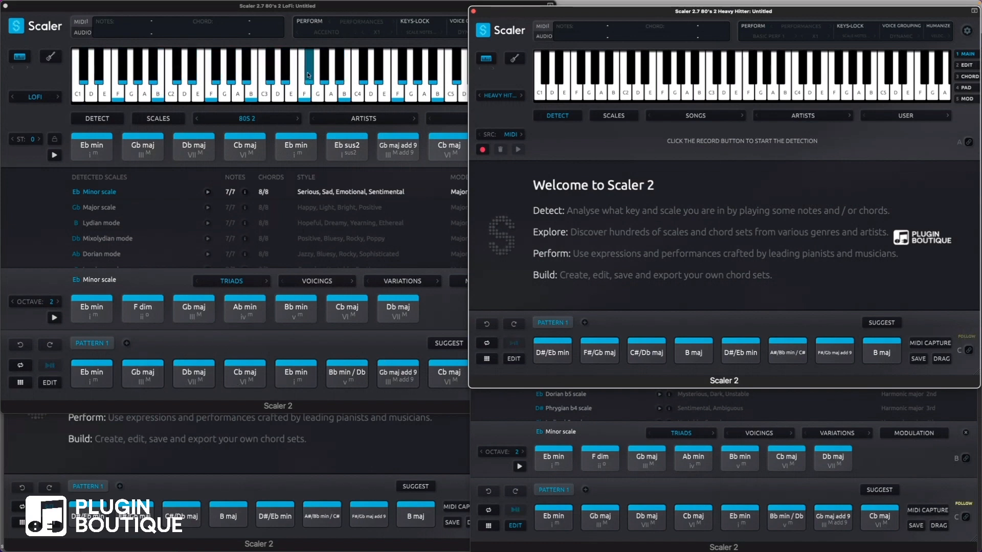
{"action": "left_click", "coordinate": [304, 74]}
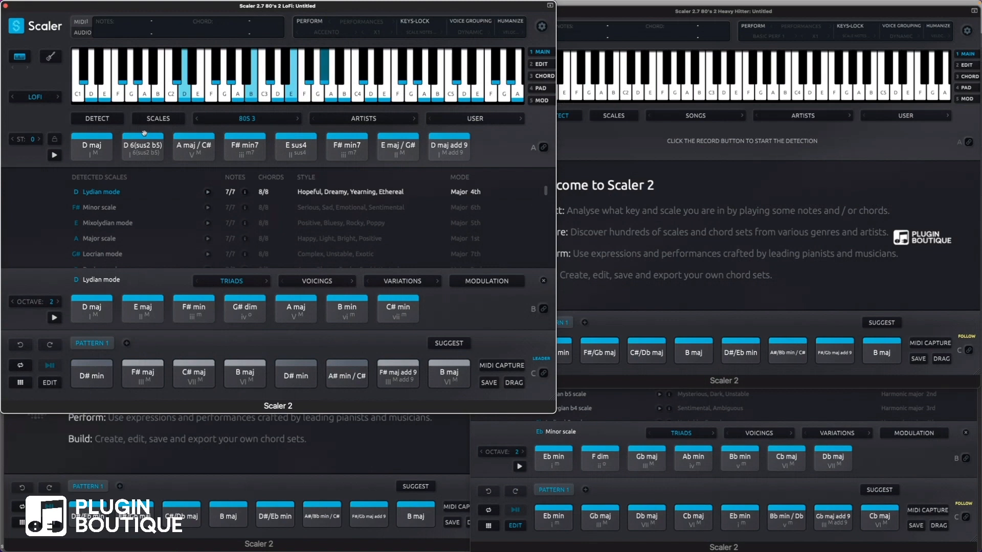
Audition an 80s 3 chord, then select all eight 80s 3 chords into the Pattern 1 progression
{"action": "left_click", "coordinate": [143, 146]}
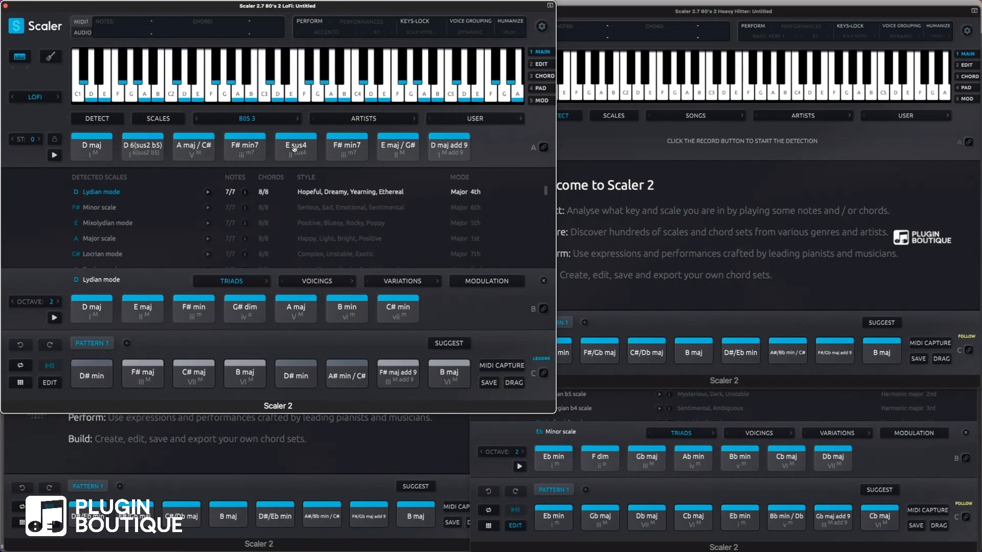
{"action": "mouse_move", "coordinate": [484, 150]}
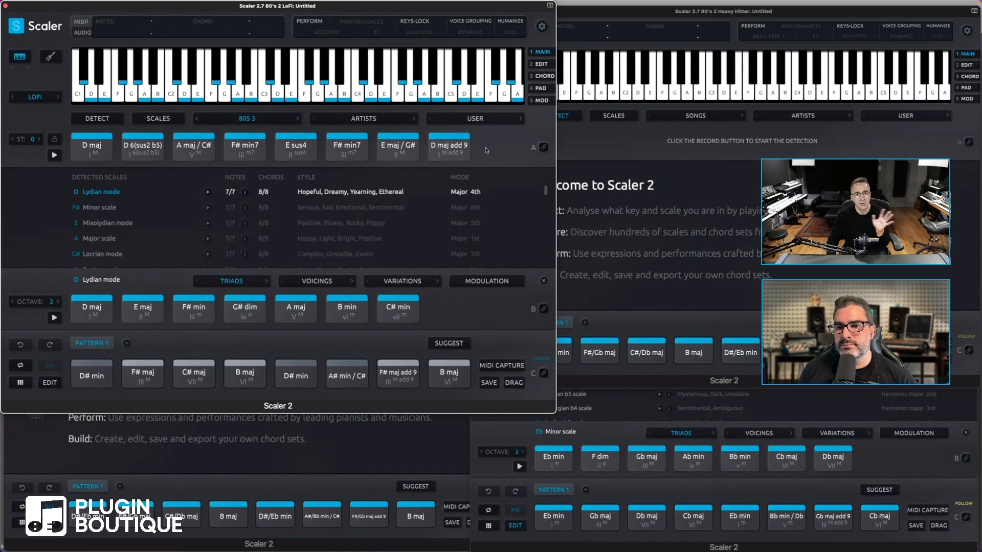
{"action": "left_click", "coordinate": [91, 146]}
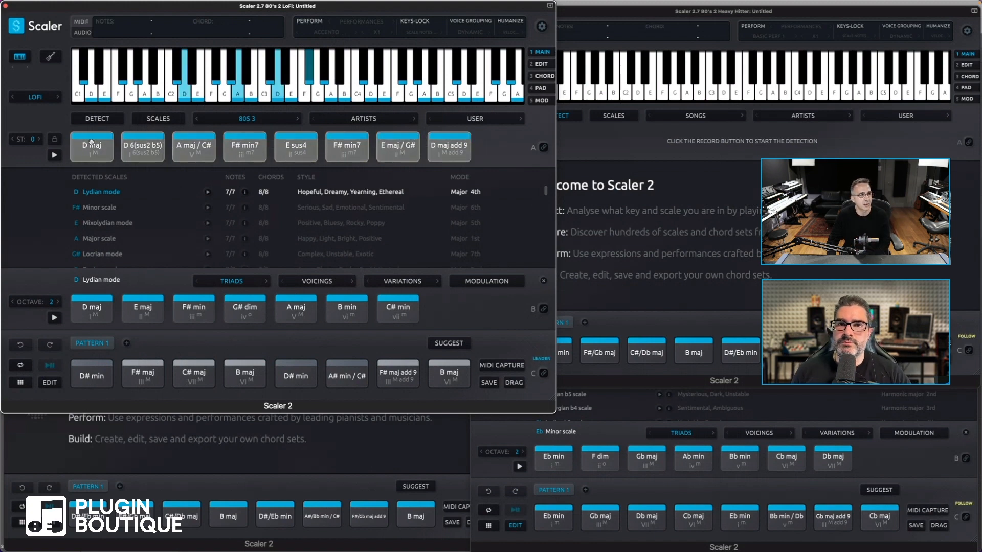
{"action": "left_click", "coordinate": [91, 146]}
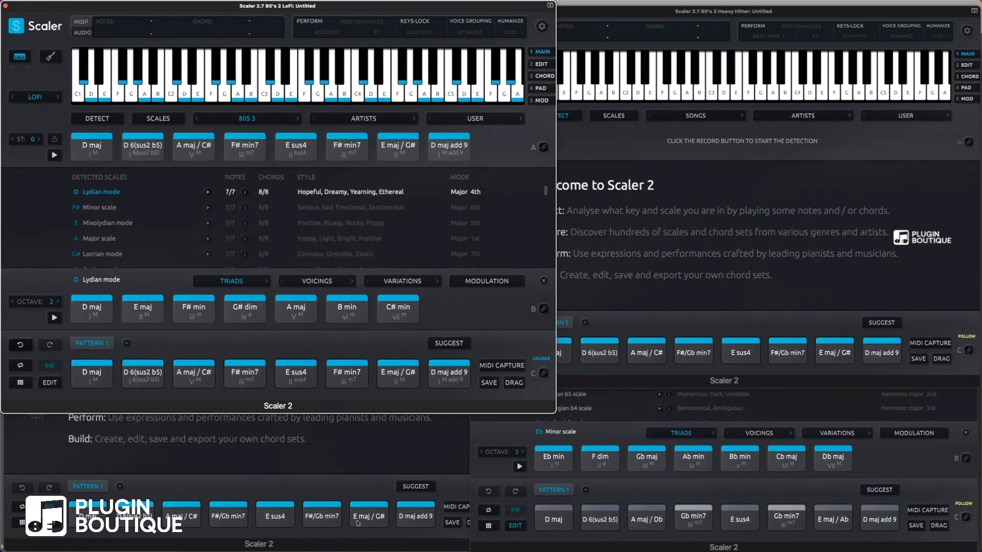
{"action": "mouse_move", "coordinate": [426, 467]}
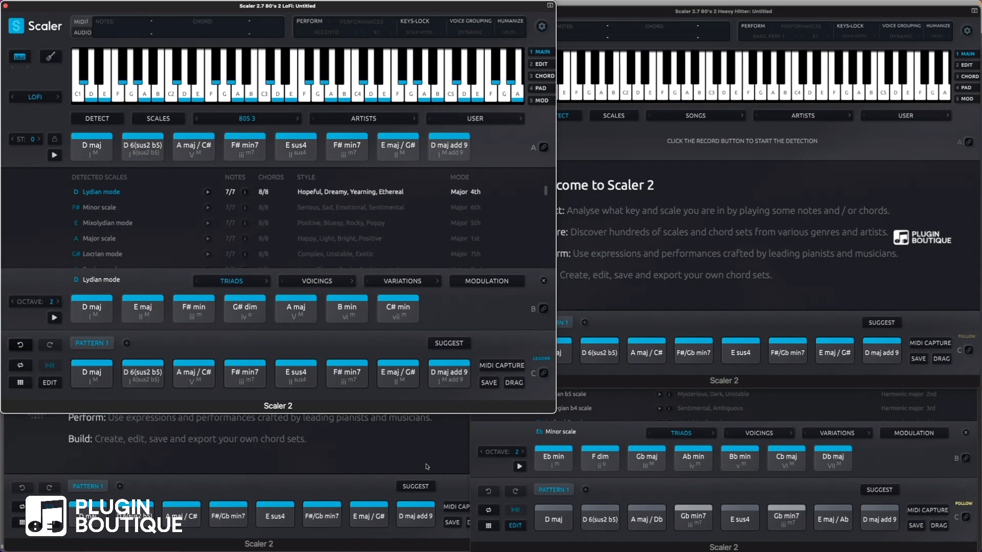